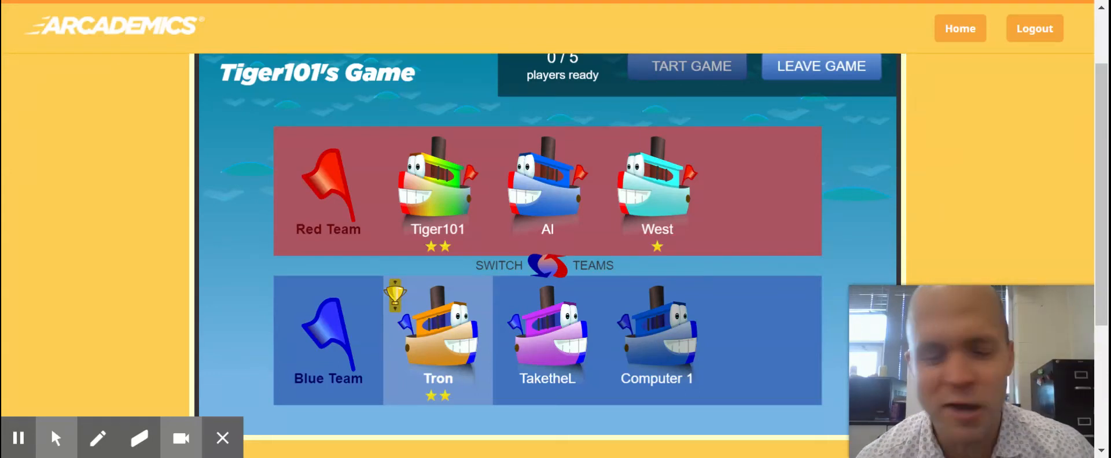
pyautogui.moveTo(936, 189)
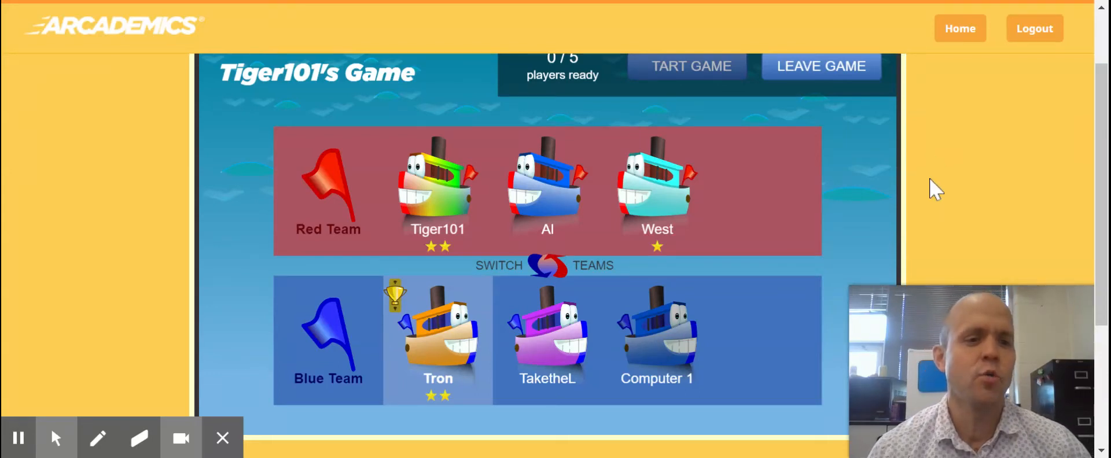
pyautogui.moveTo(946, 195)
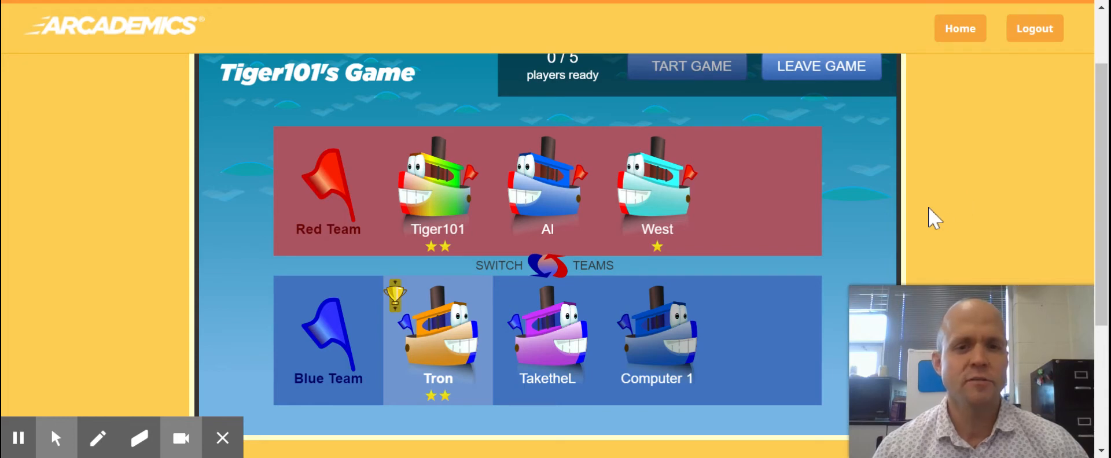
pyautogui.moveTo(882, 197)
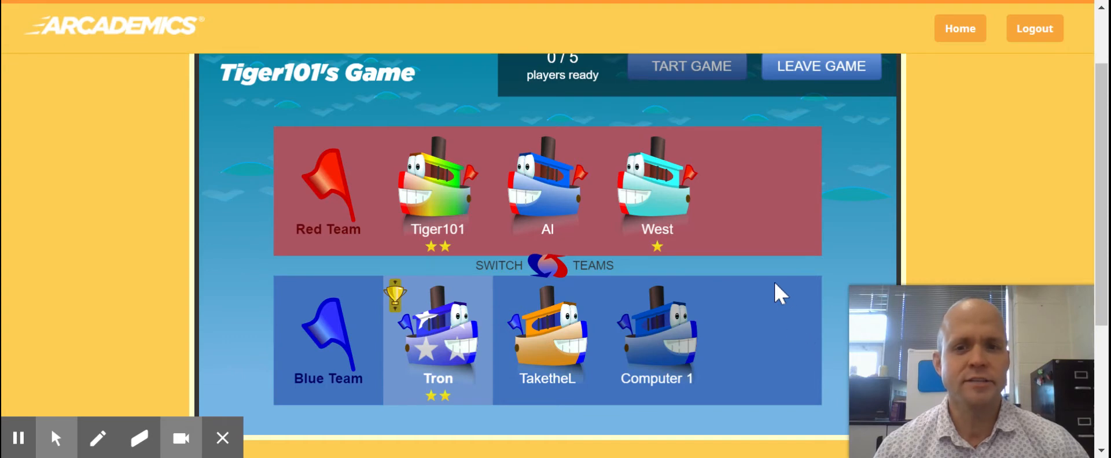
pyautogui.moveTo(808, 281)
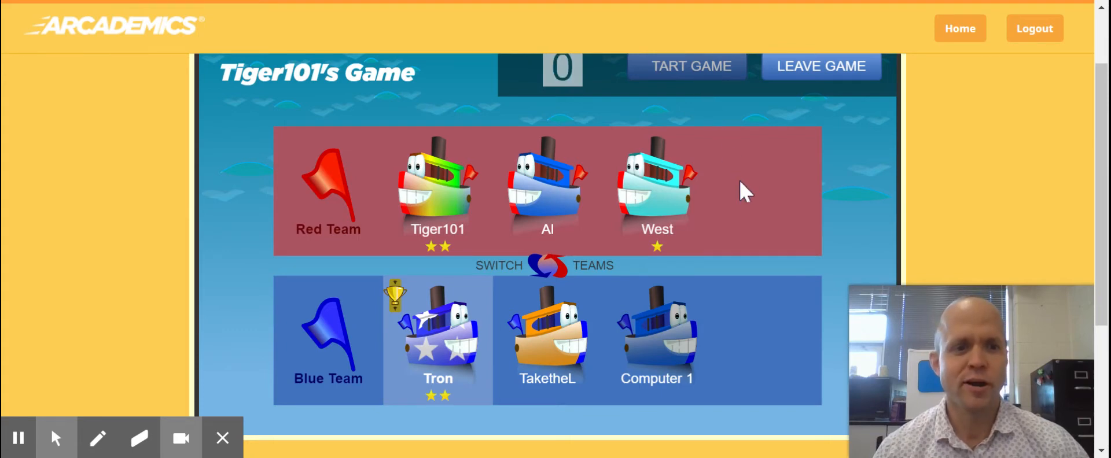
# Step: Answer Tron's first sums correctly: 4+1=5, 7+2=9, 2+1=3, 10+2=12, 6+8=14, 9+4=13
pyautogui.click(690, 66)
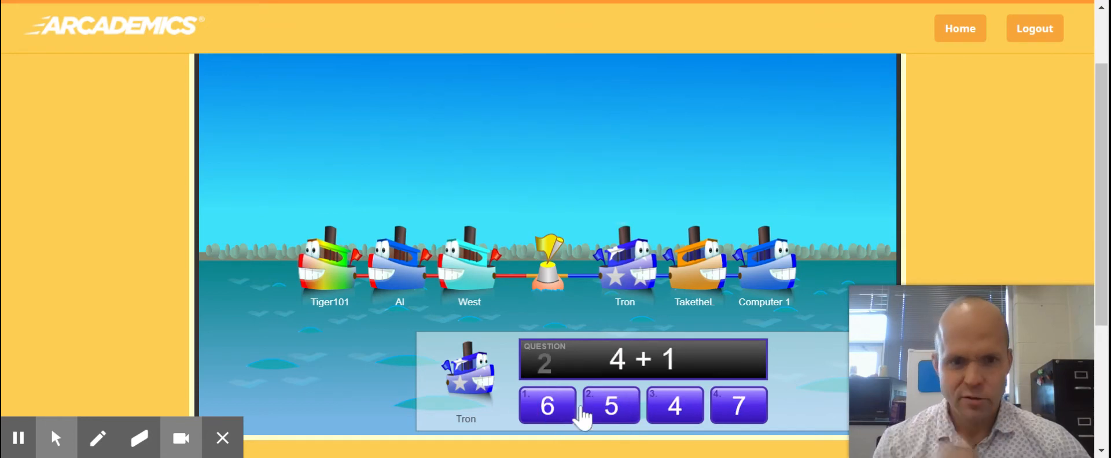
pyautogui.click(610, 406)
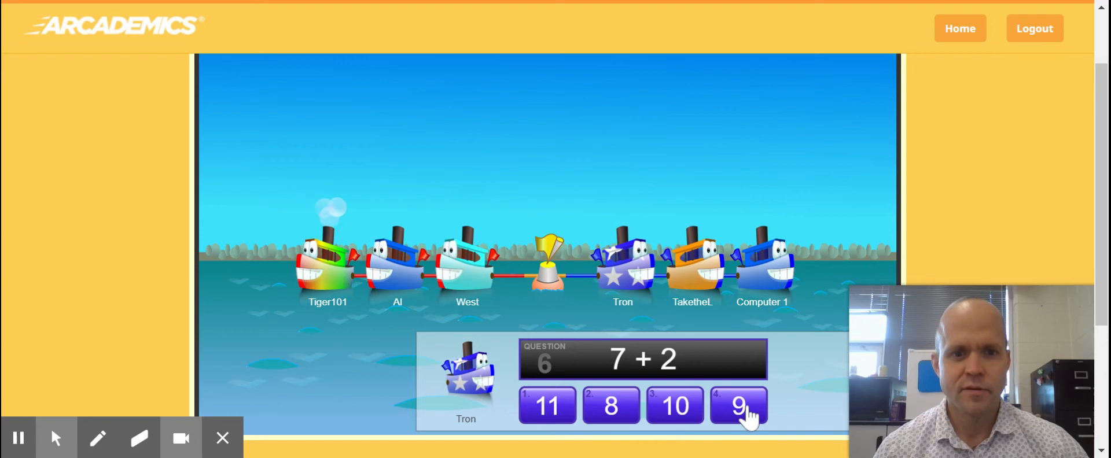
pyautogui.click(739, 406)
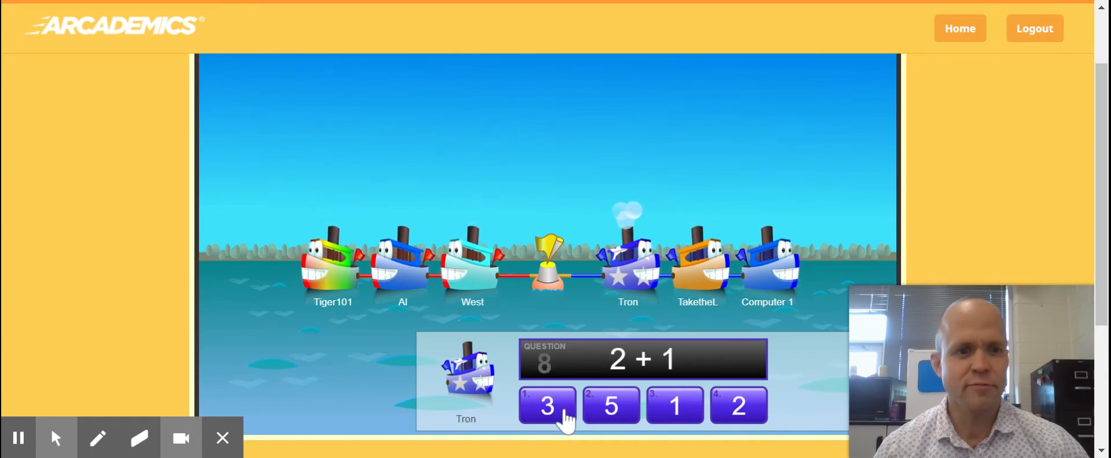
pyautogui.click(546, 406)
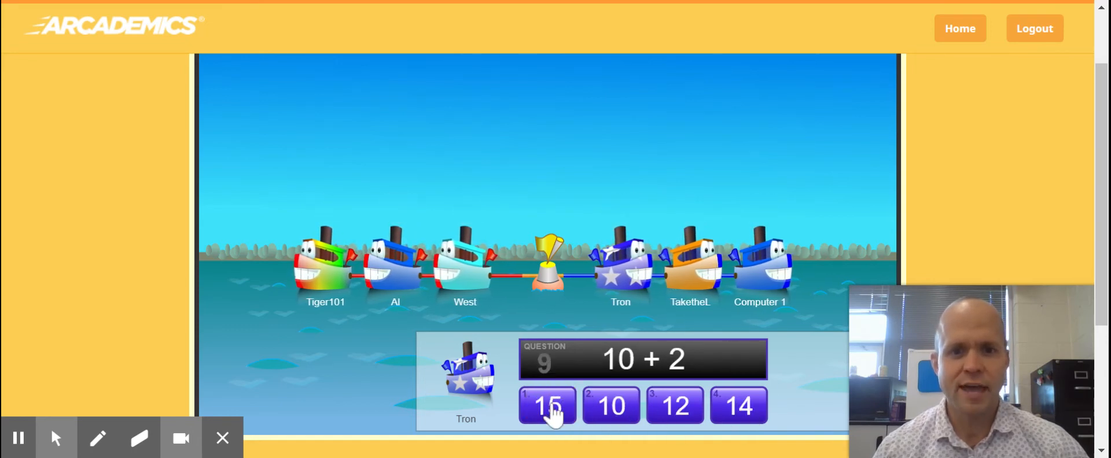
pyautogui.click(547, 407)
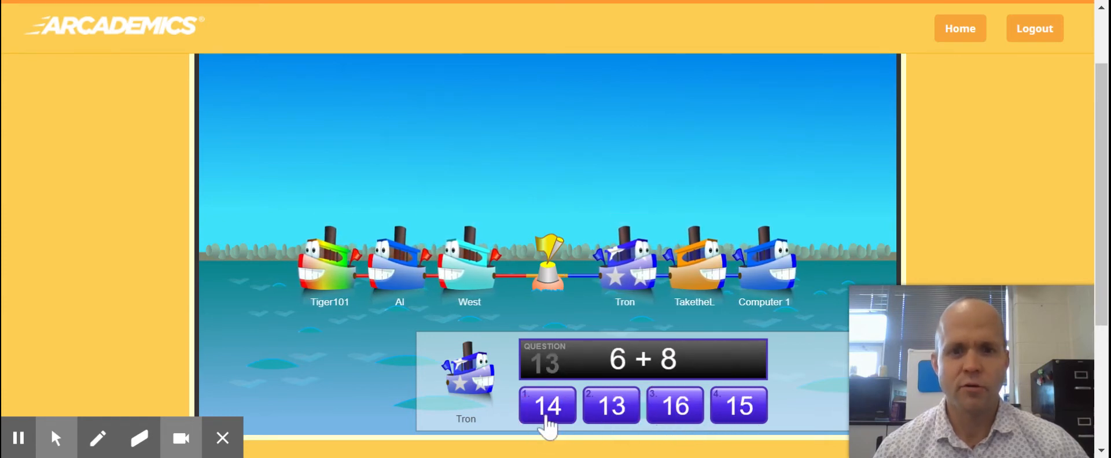
pyautogui.click(546, 405)
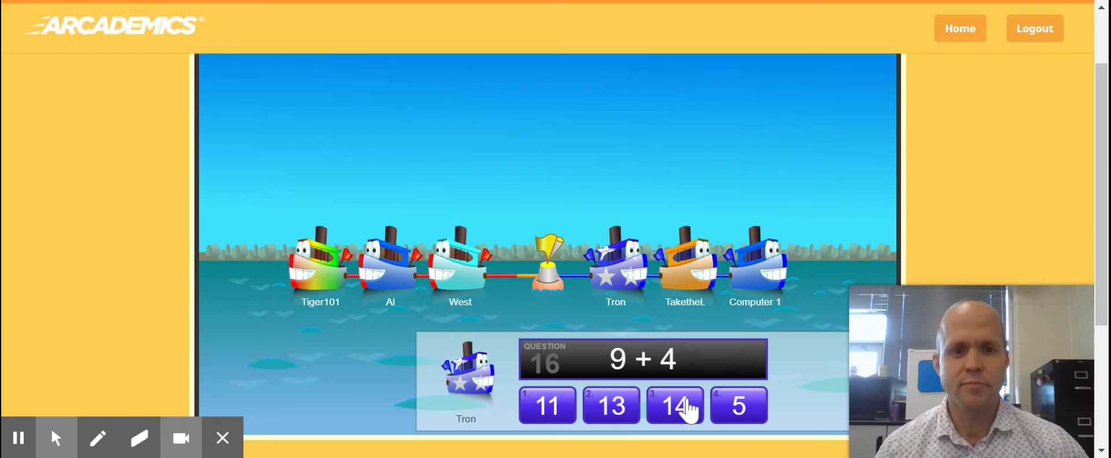
pyautogui.click(674, 405)
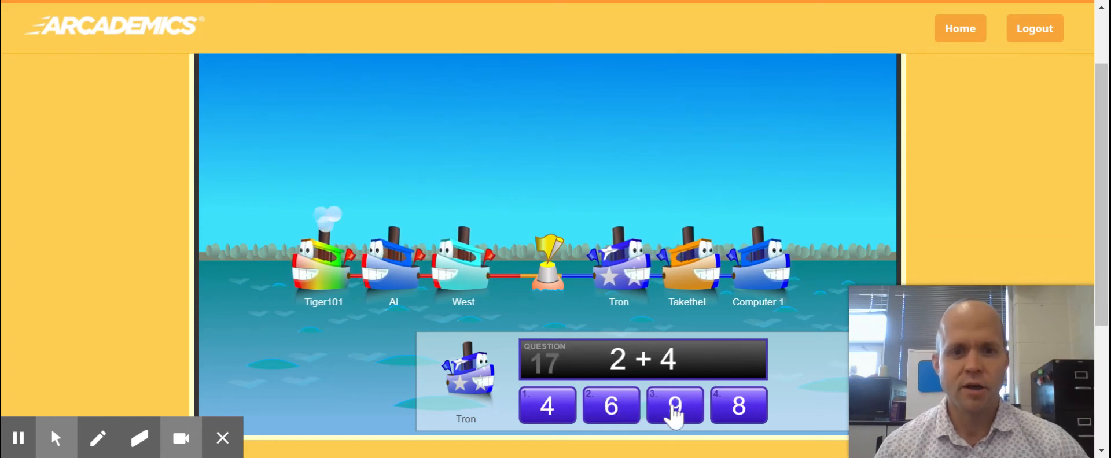
# Step: Answer the next sums: 2+4=6, 10+1=11, 11+1=12, 8+3=11, 5+6=11, 6+4=10, 8+10=18, 12+6=18
pyautogui.click(674, 405)
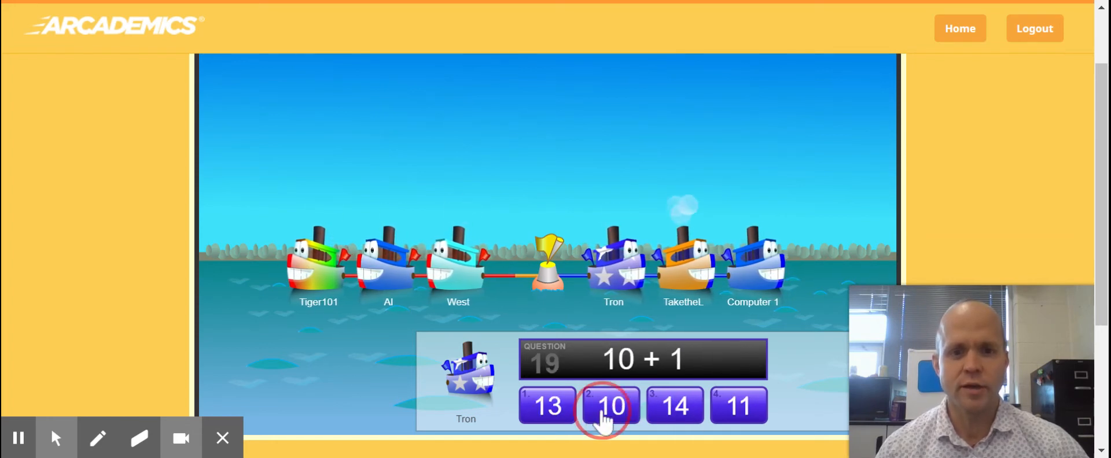
pyautogui.click(612, 405)
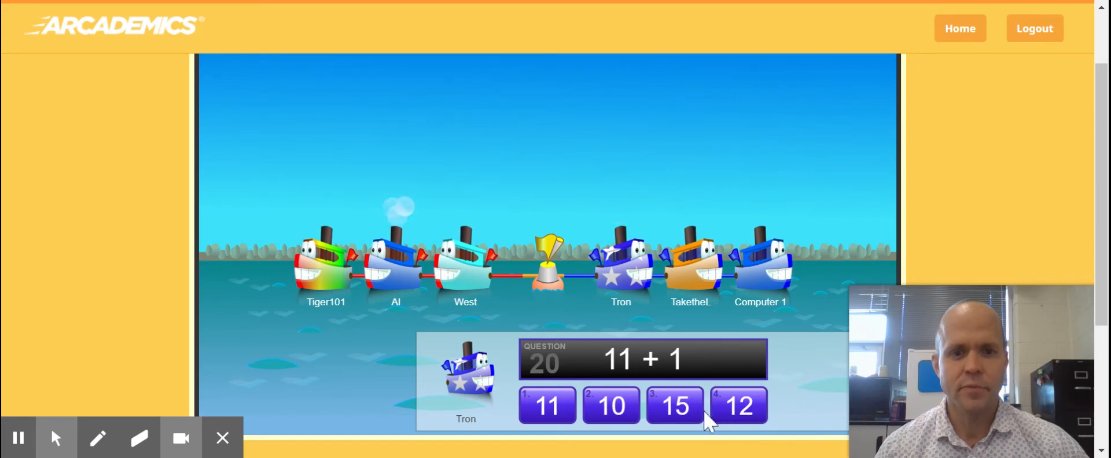
pyautogui.click(674, 406)
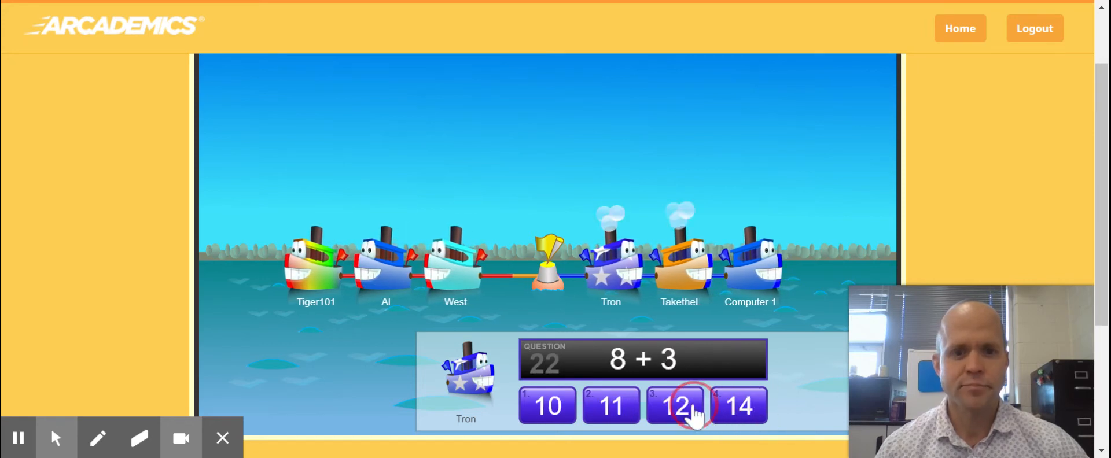
pyautogui.click(675, 407)
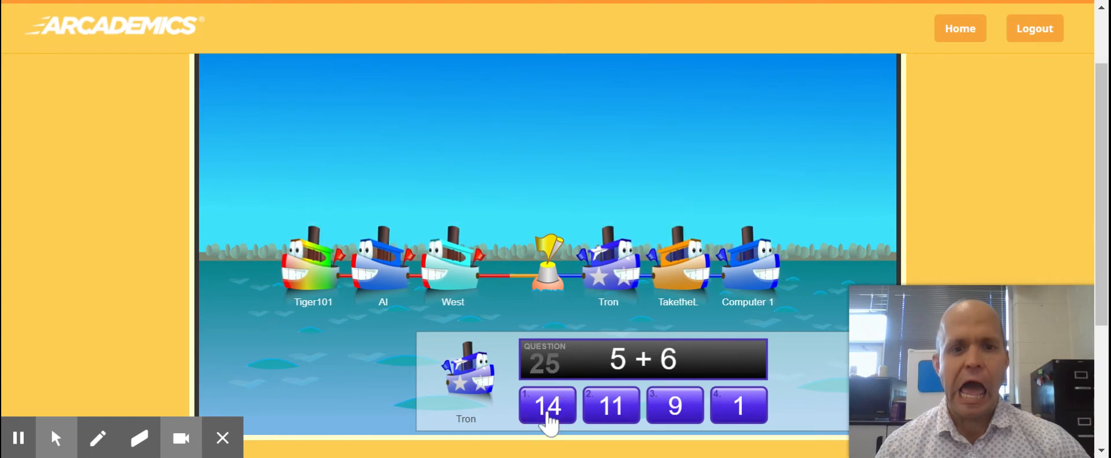
pyautogui.click(546, 407)
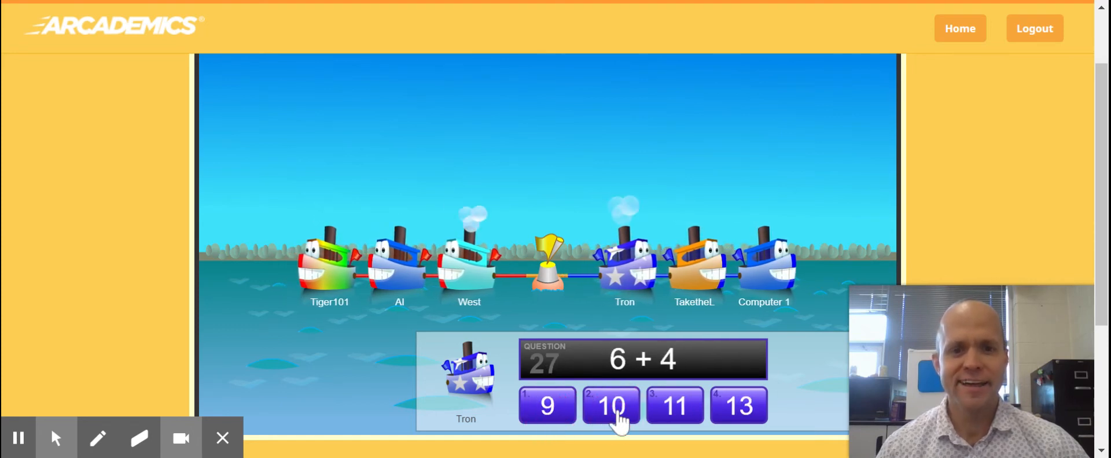
pyautogui.click(611, 406)
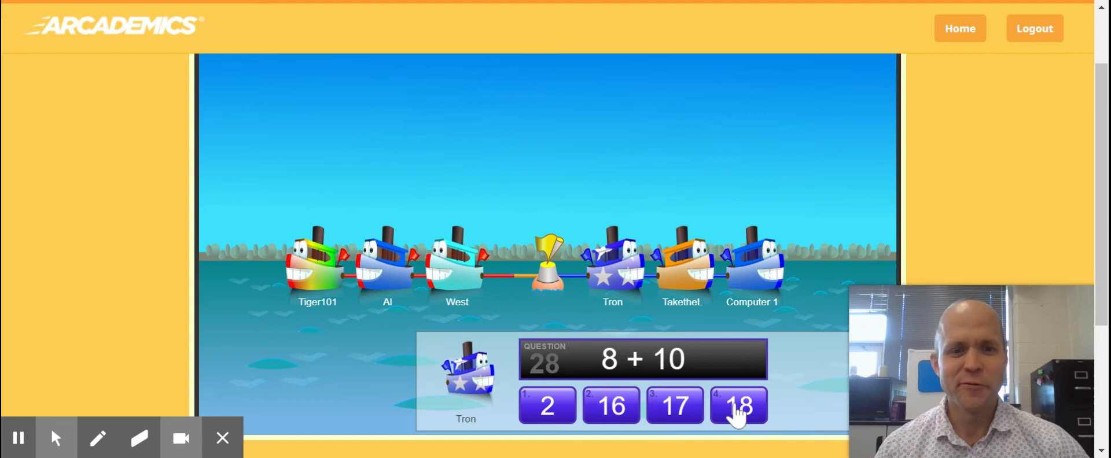
pyautogui.click(739, 406)
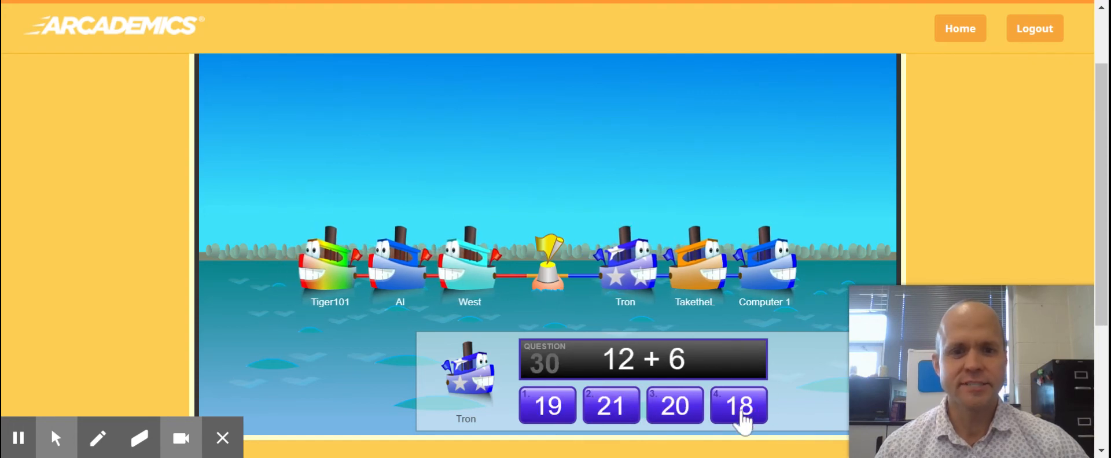
pyautogui.click(739, 407)
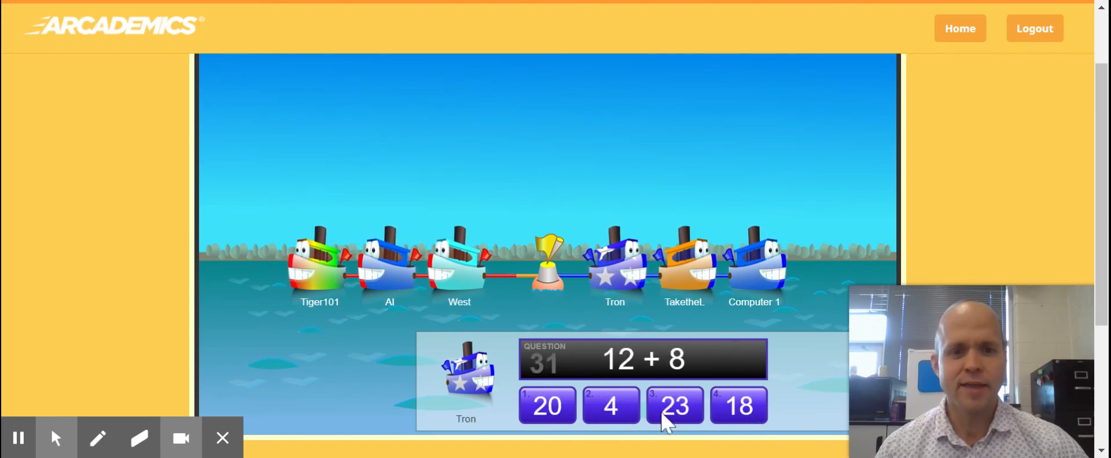
# Step: Answer 12+8=20, 4+2=6, 6+6=12, 11+7=18, 5+11=16, 11+2=13, 11+11=22, reaching question 44
pyautogui.click(547, 407)
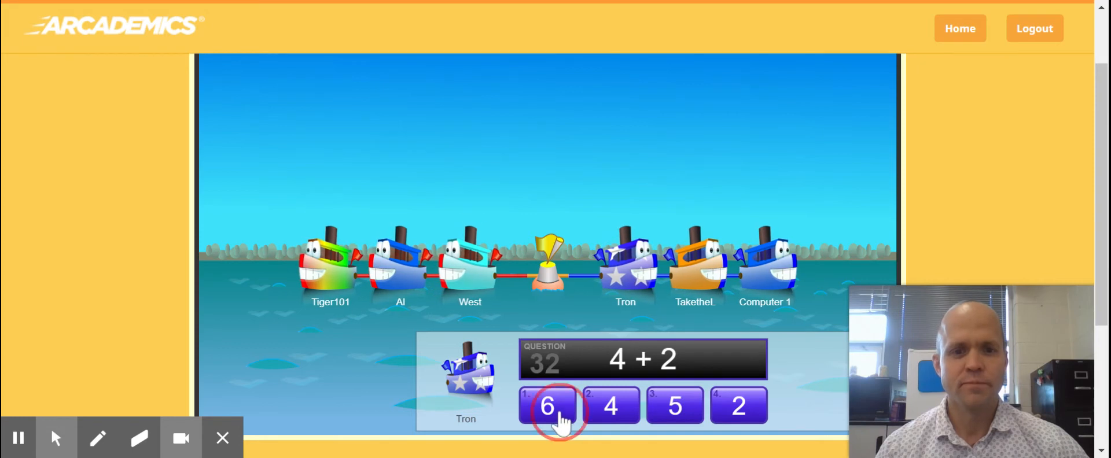
pyautogui.click(548, 406)
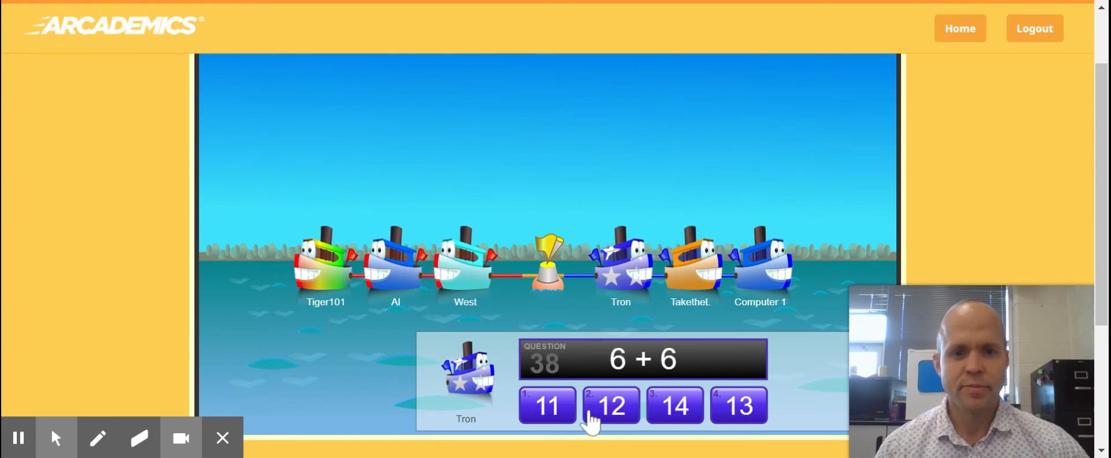
pyautogui.click(610, 405)
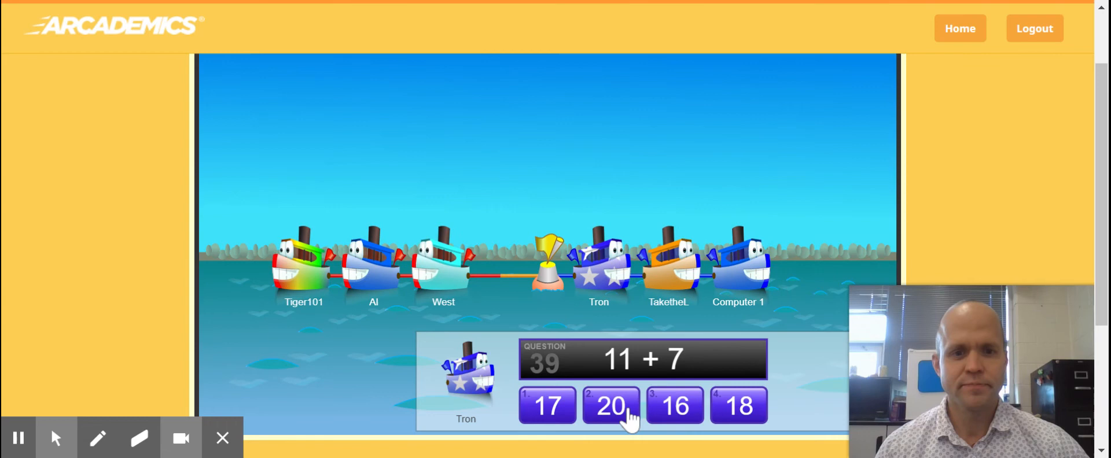
pyautogui.click(610, 405)
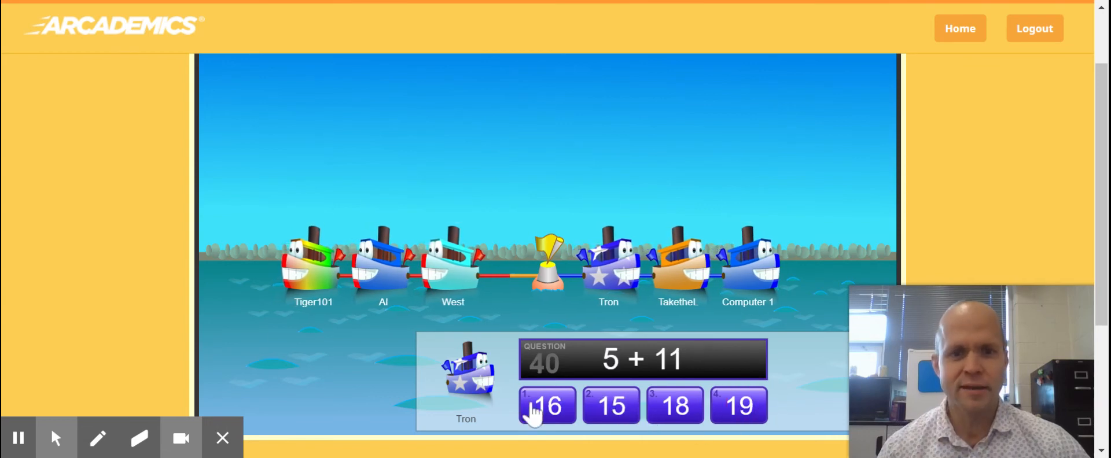
pyautogui.click(547, 406)
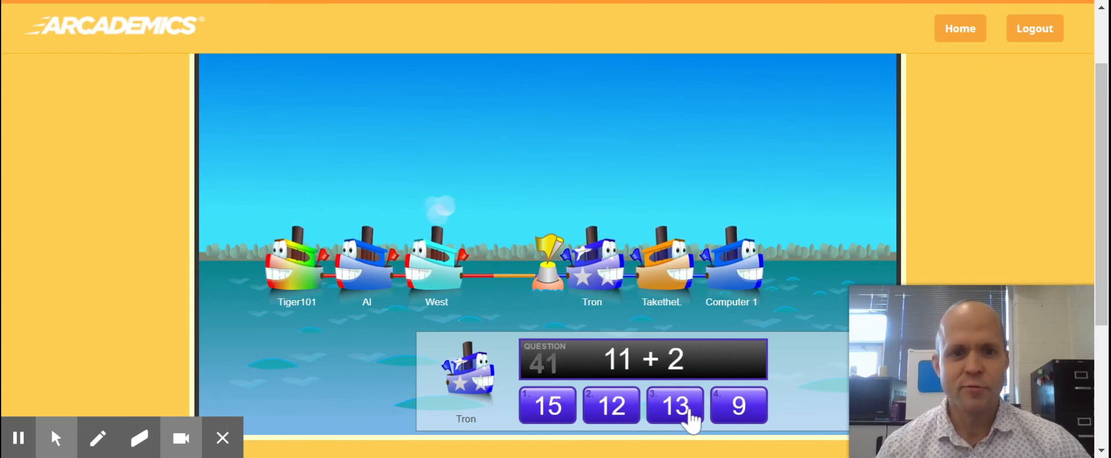
pyautogui.click(674, 405)
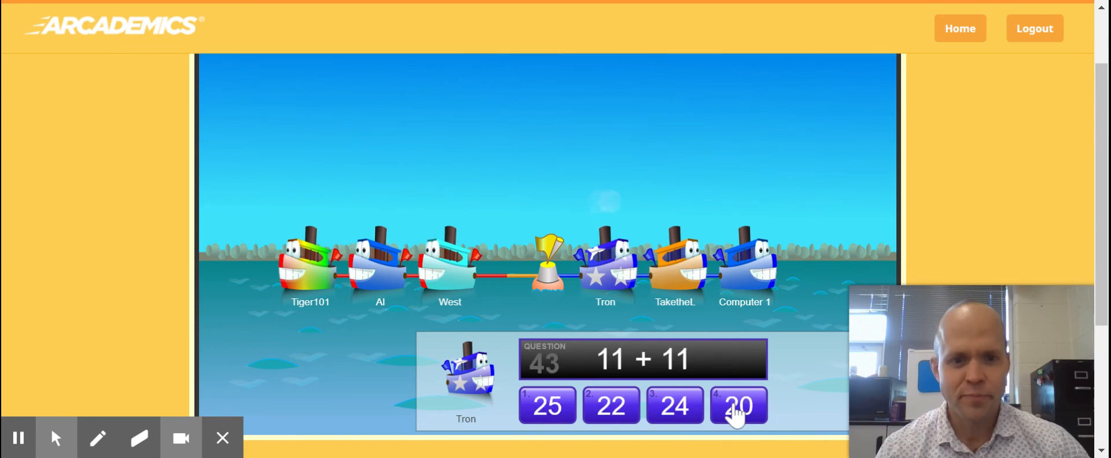
pyautogui.click(738, 405)
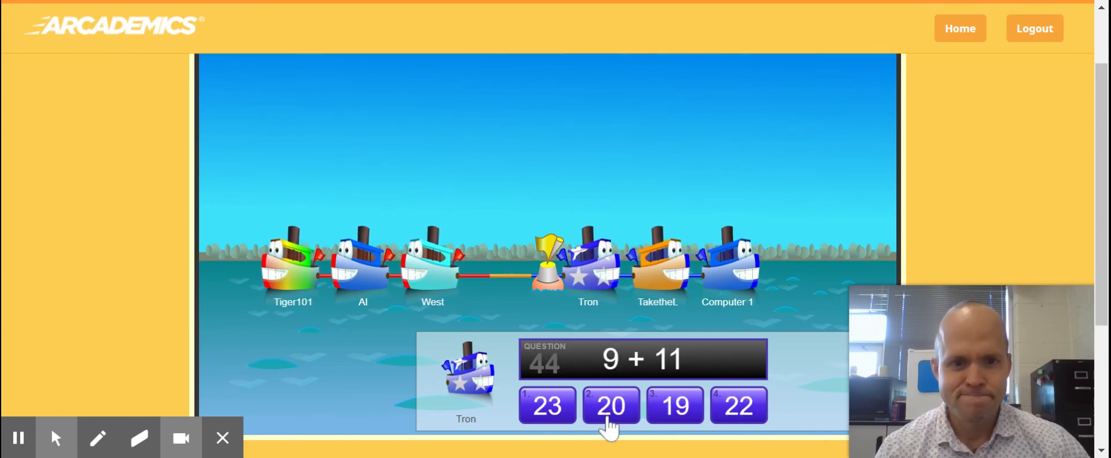
# Step: Answer the final sum 9+11=20 so the match ends with Red Team winning and Tron first
pyautogui.click(610, 406)
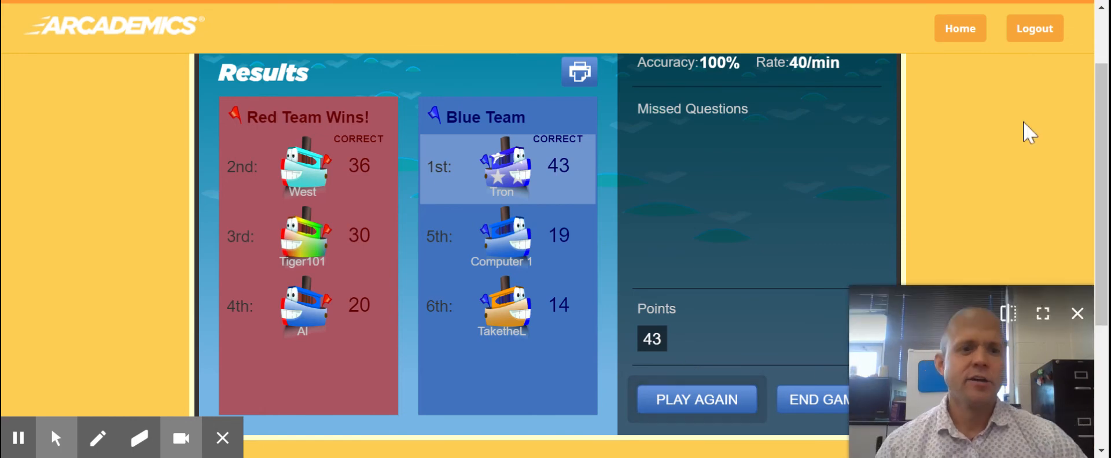
pyautogui.moveTo(988, 164)
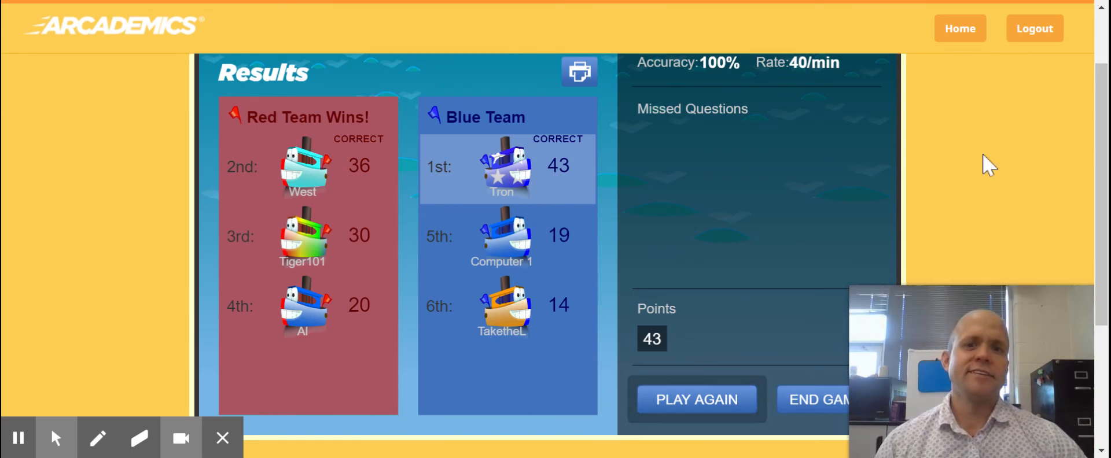